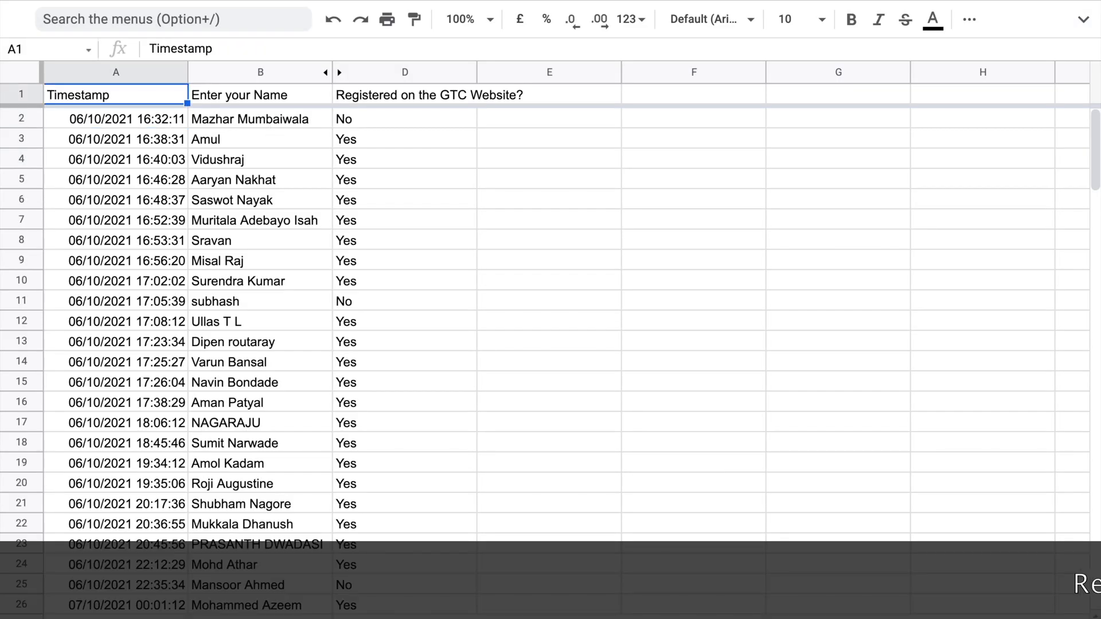
Scroll through the respondent names, marking the end of the responses
left_click(260, 159)
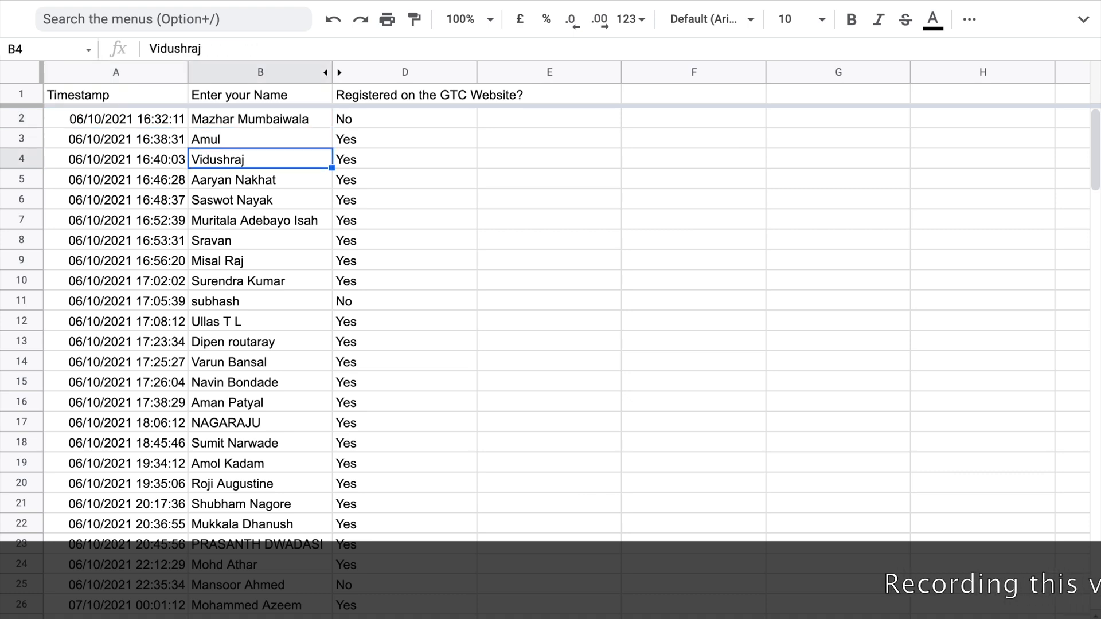
left_click(259, 342)
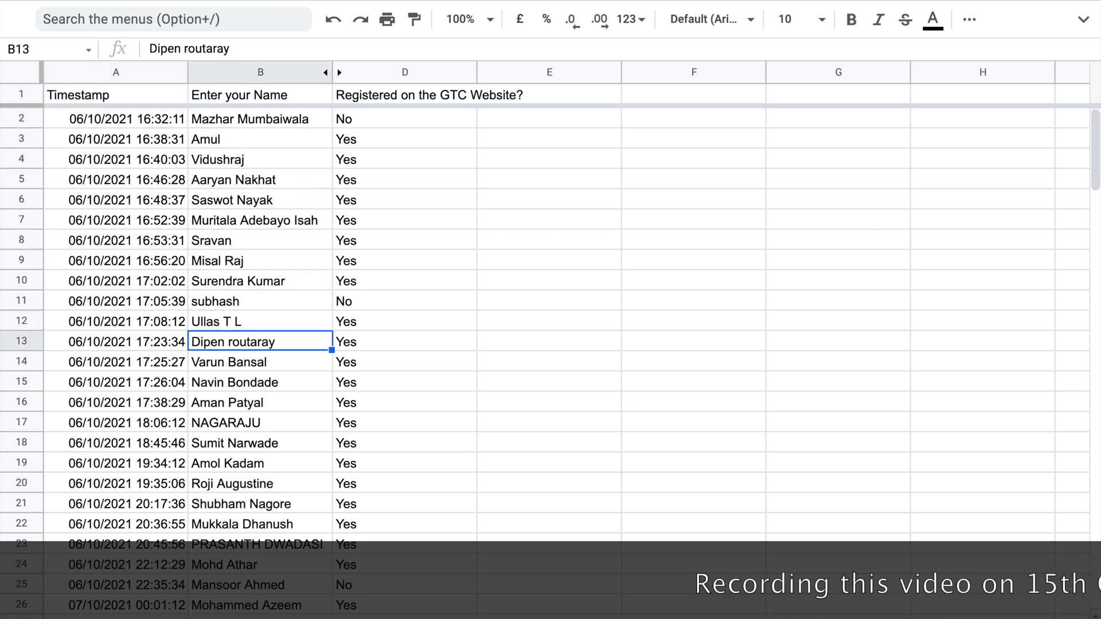
left_click(259, 565)
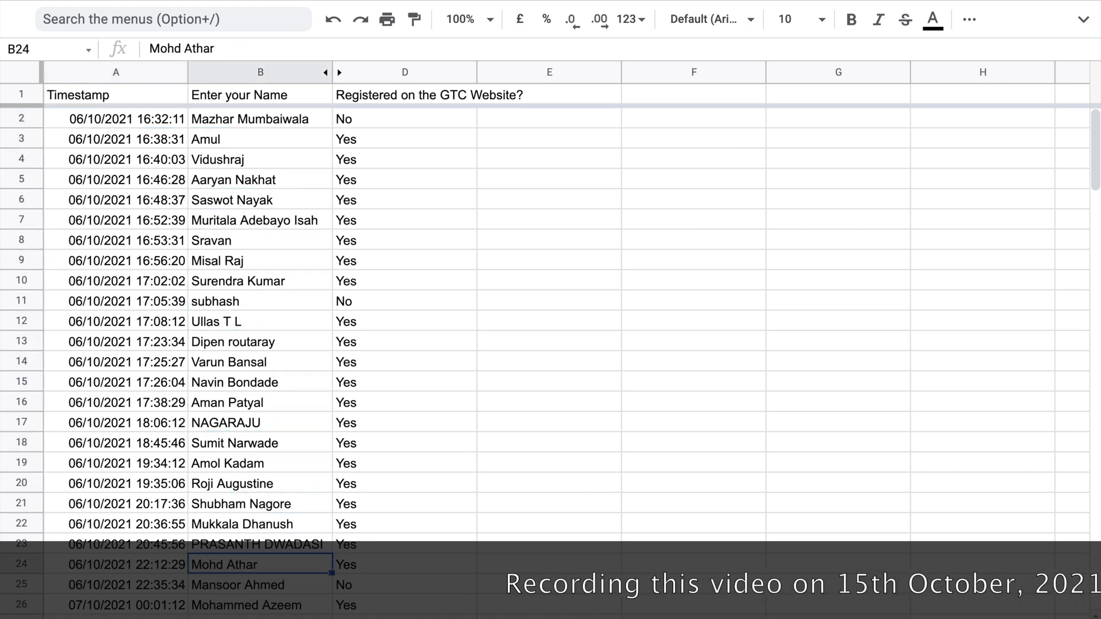
scroll("down", 3)
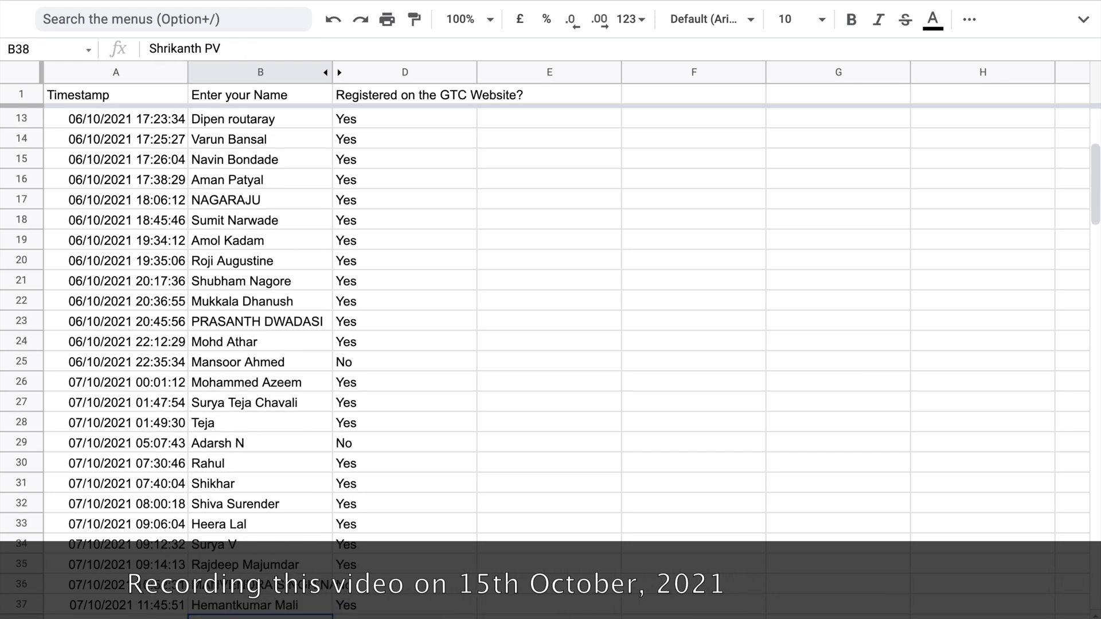
scroll("down", 3)
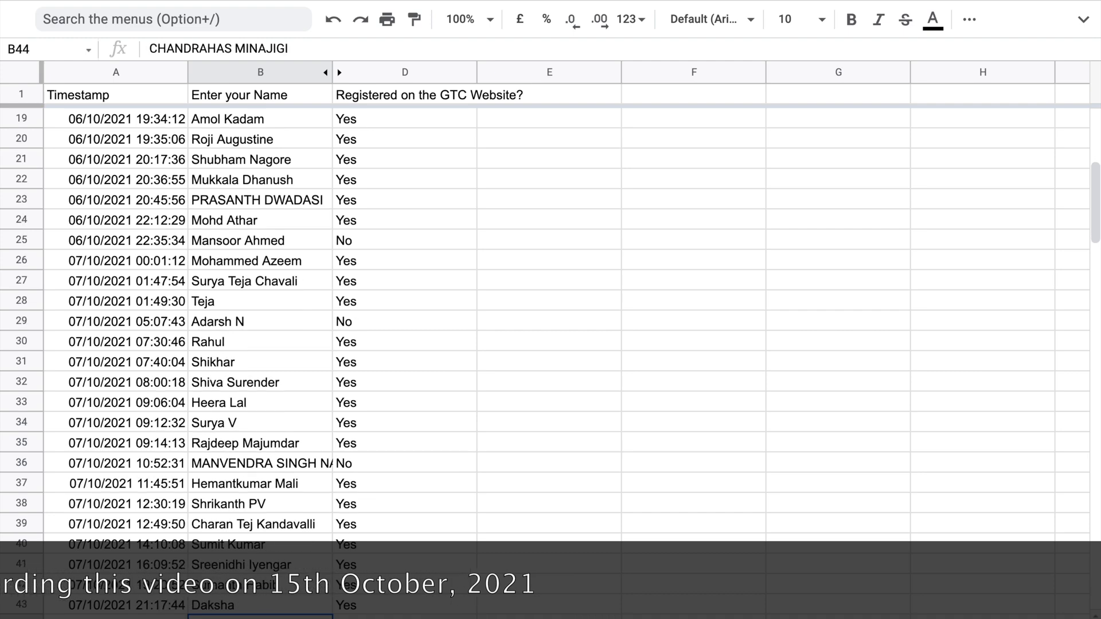
scroll("down", 3)
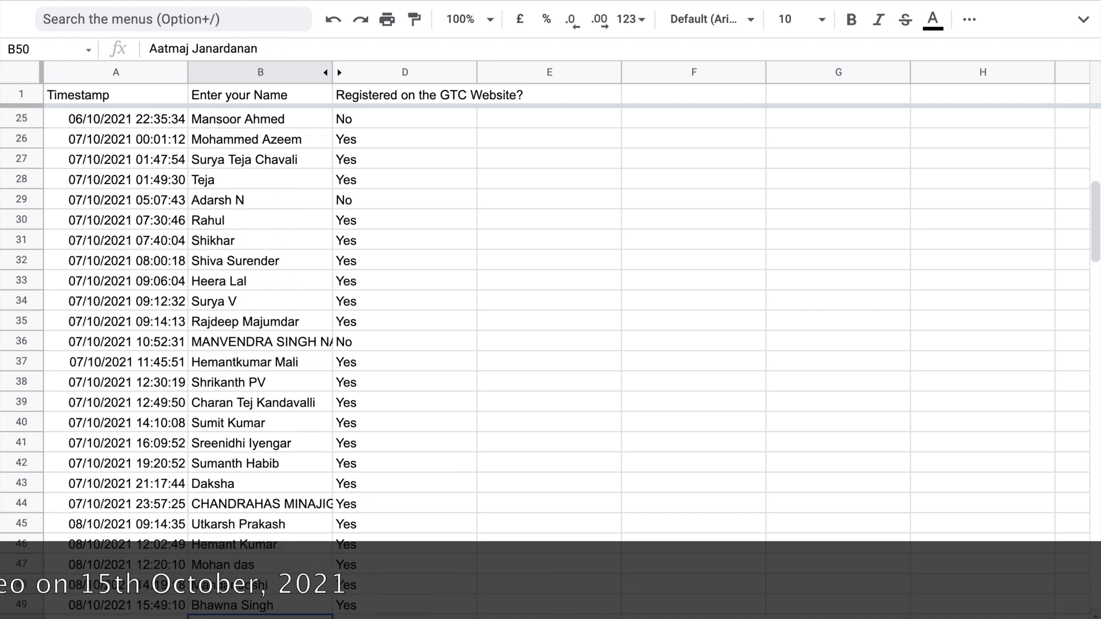
scroll("down", 3)
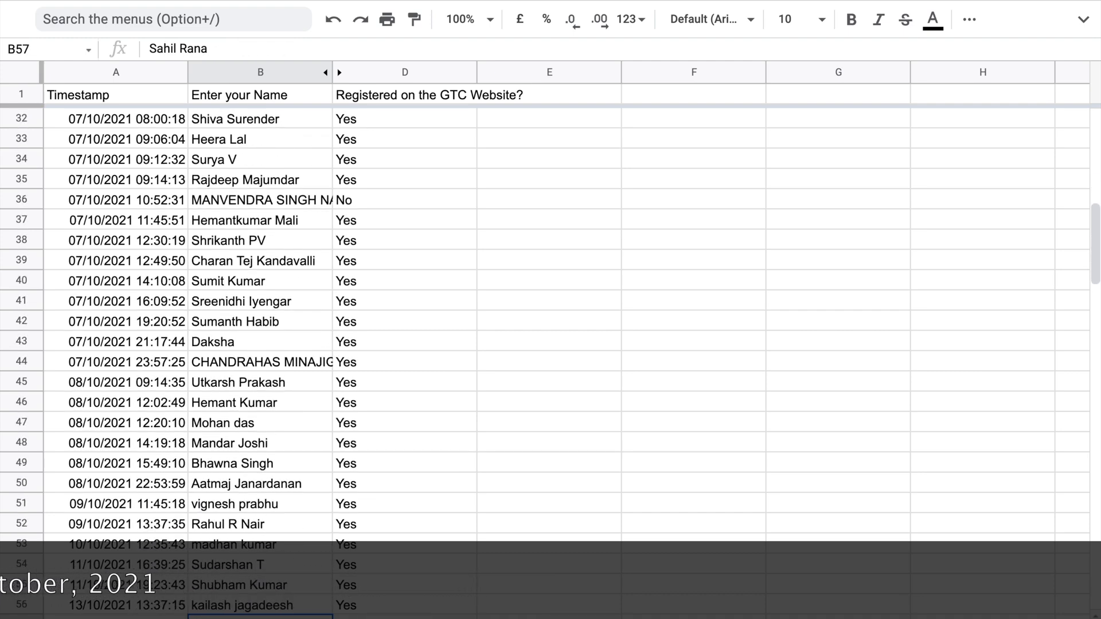
scroll("down", 3)
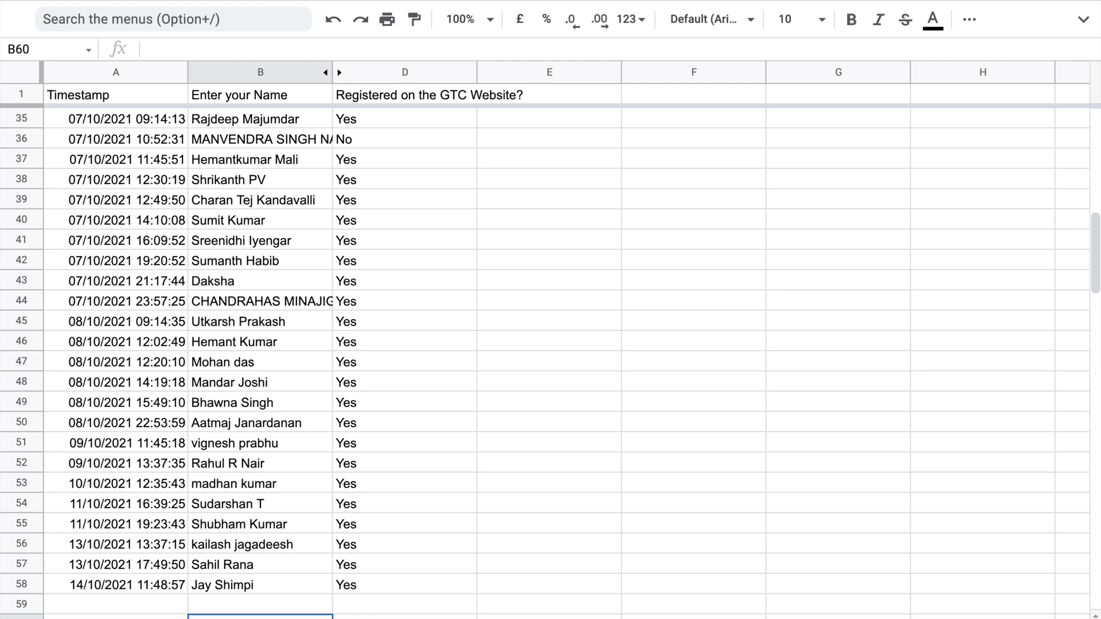
left_click(260, 604)
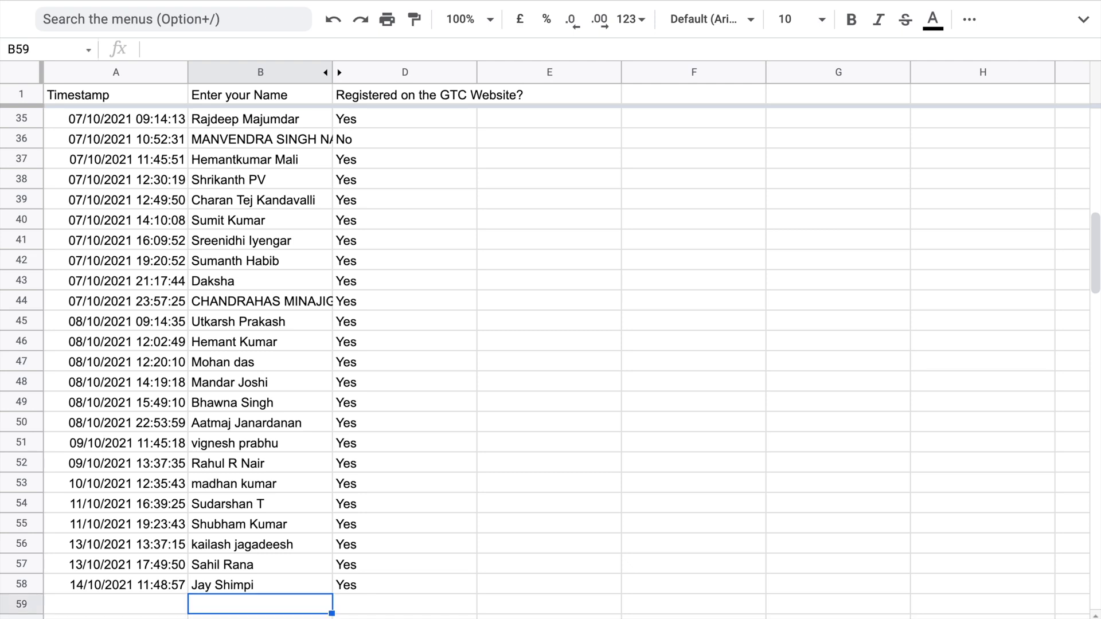
left_click(260, 362)
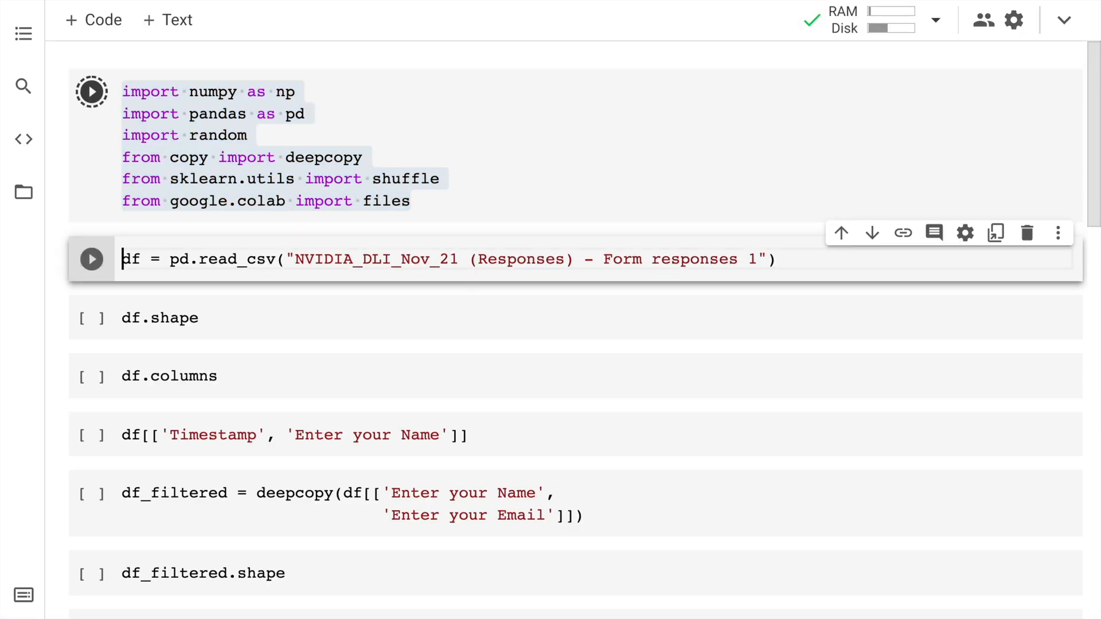
Run the library imports cell and confirm the responses CSV appears among session files
left_click(91, 91)
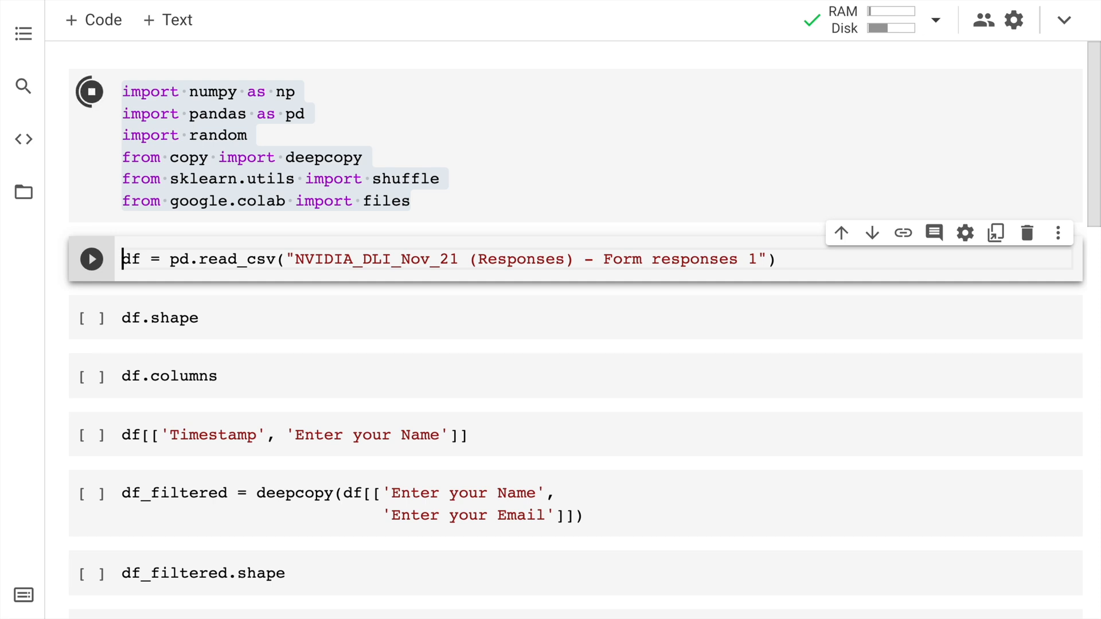
left_click(91, 91)
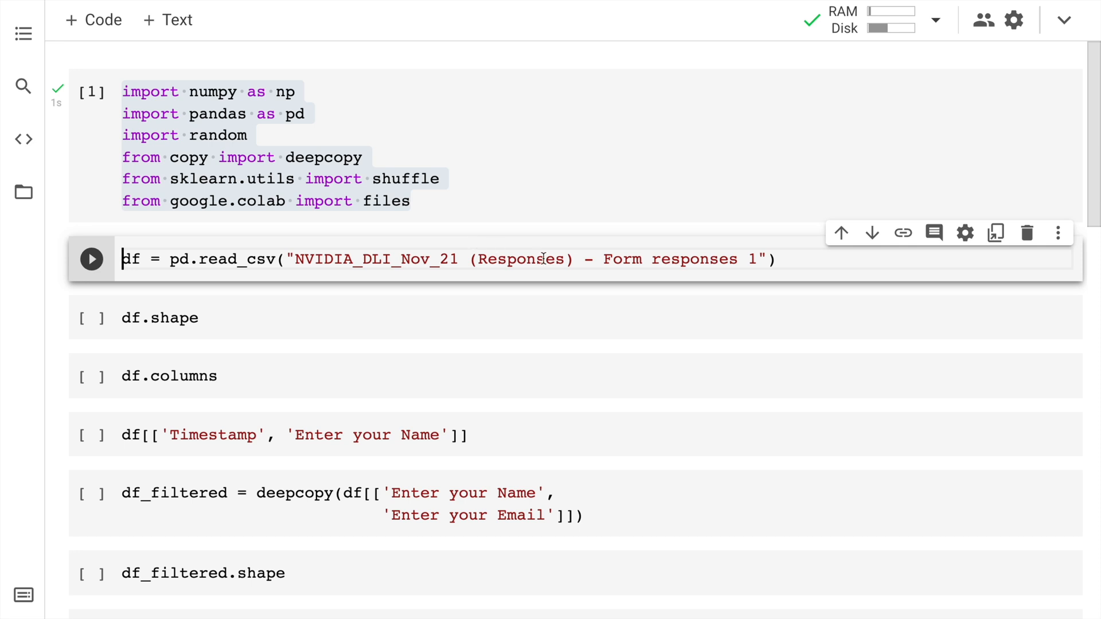
left_click(22, 192)
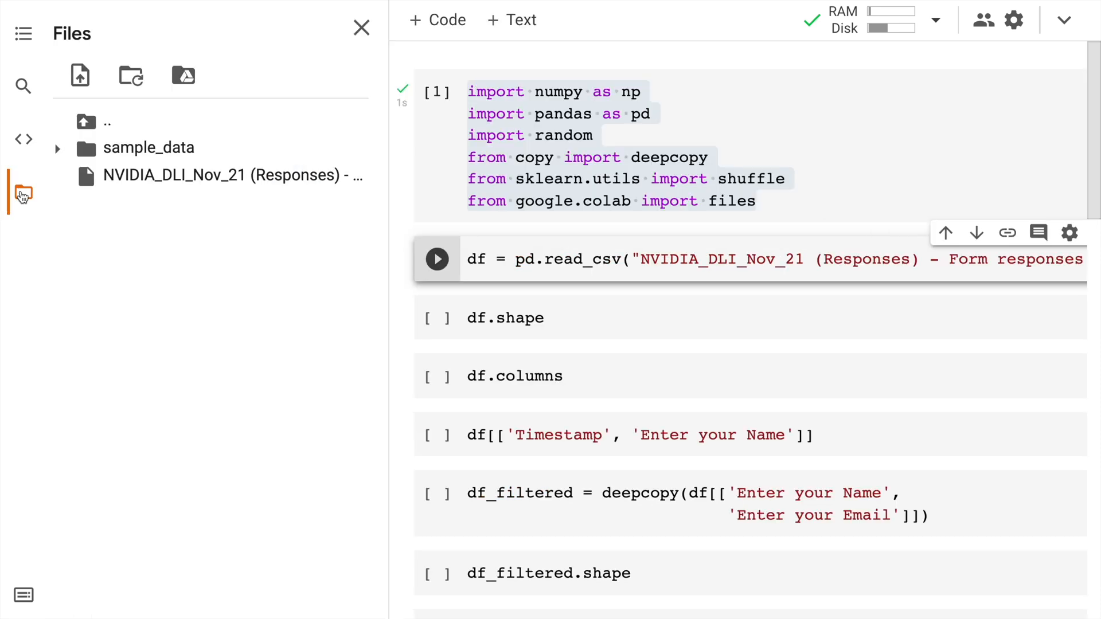
mouse_move(144, 175)
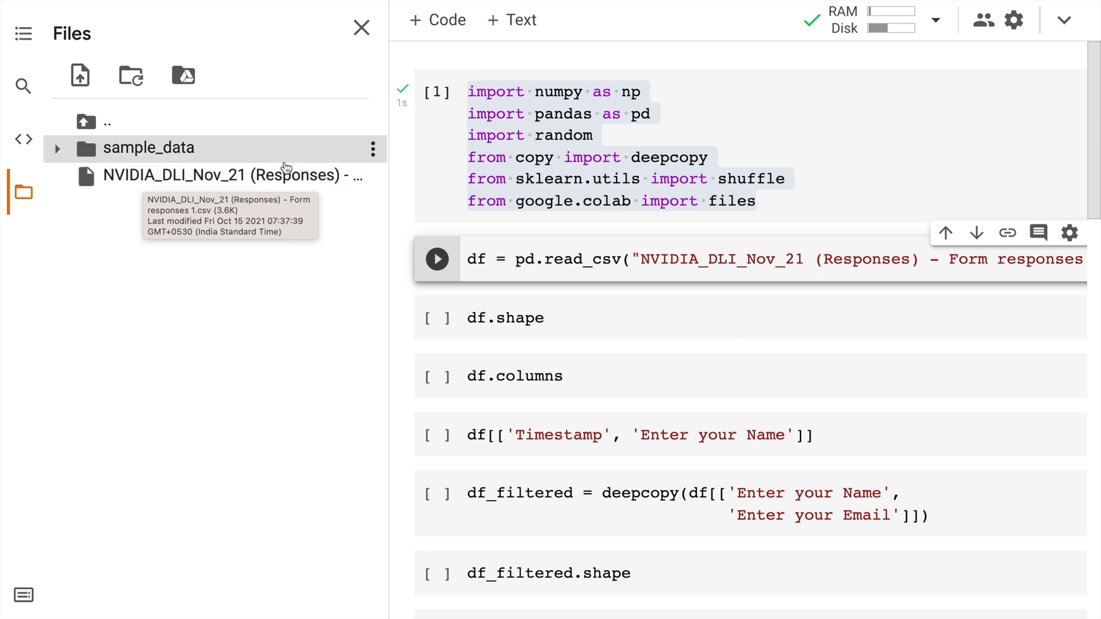
left_click(360, 28)
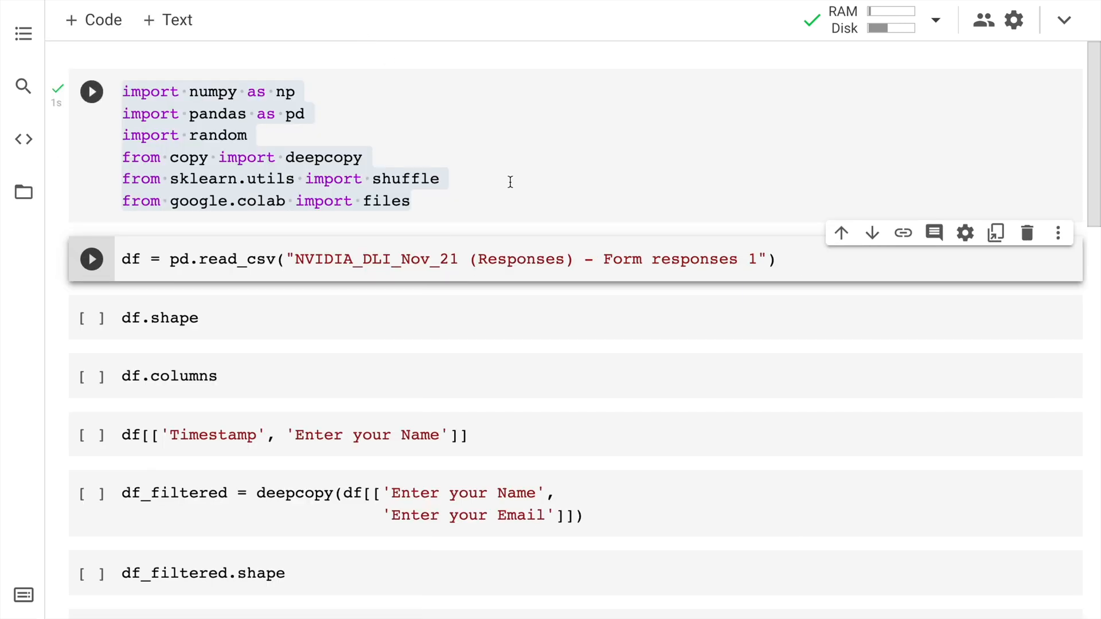
Load the responses .csv and show its 57×4 shape, column names, and Timestamp/Name table
type(".csv")
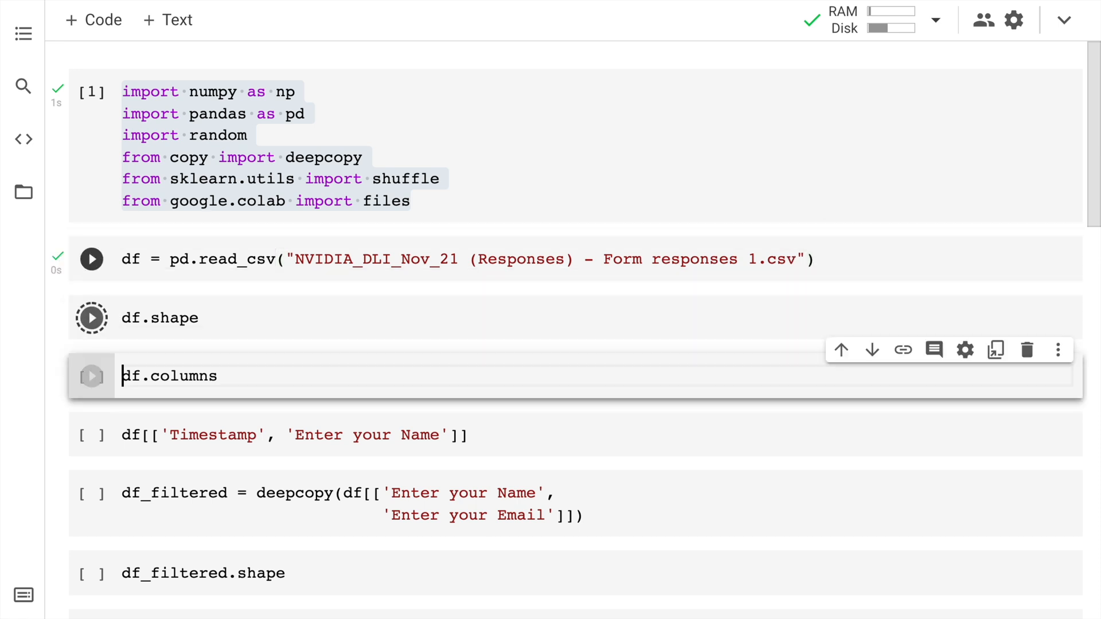
left_click(91, 317)
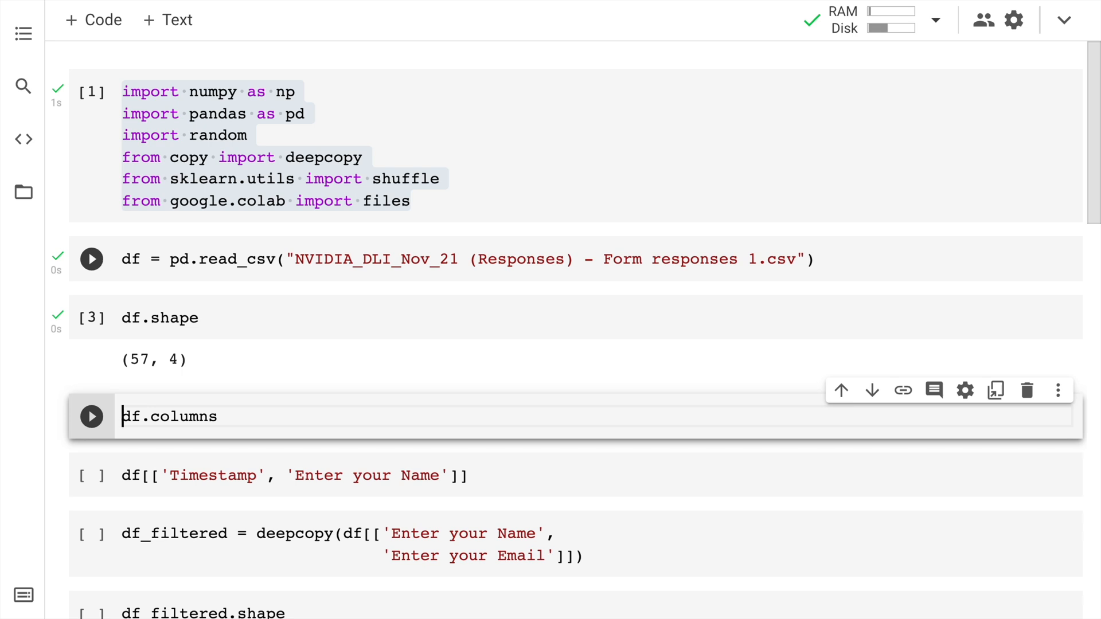
left_click(91, 417)
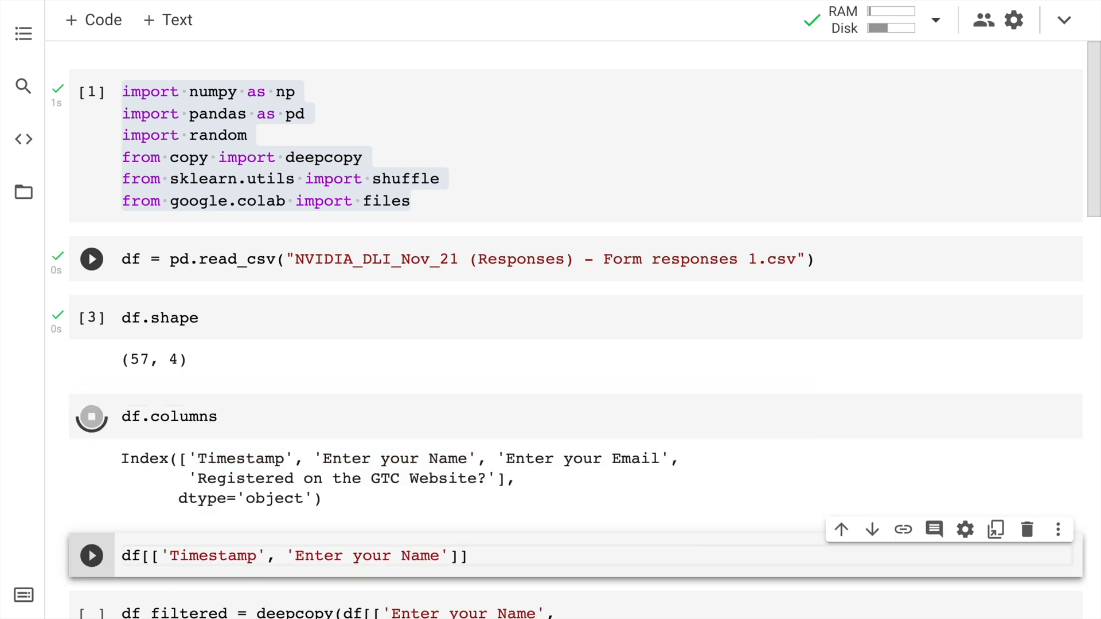
scroll("down", 3)
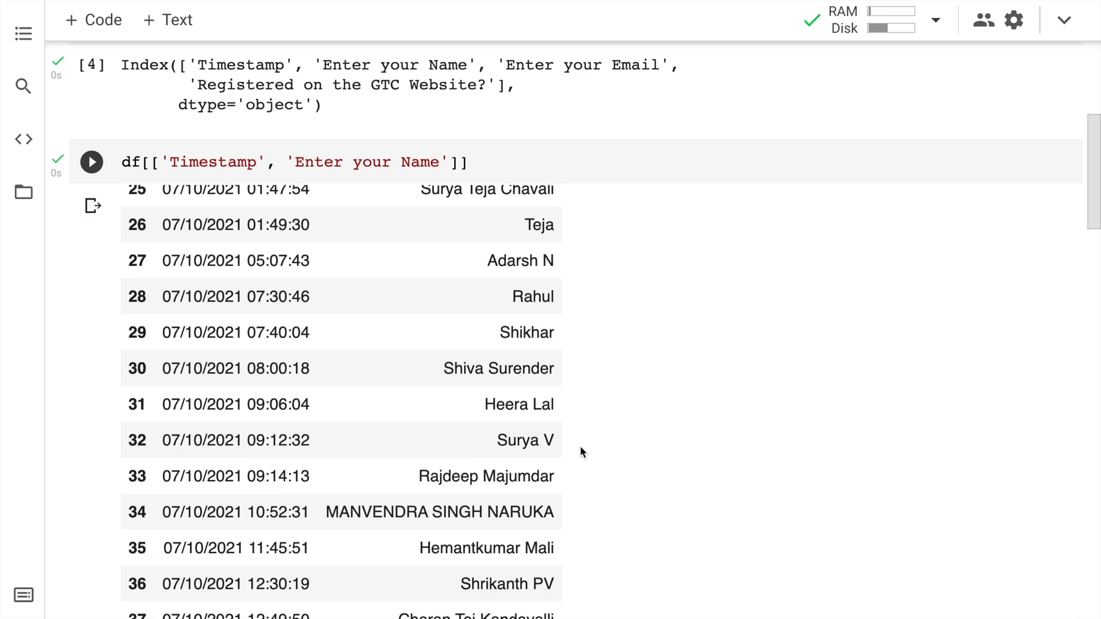
scroll("down", 3)
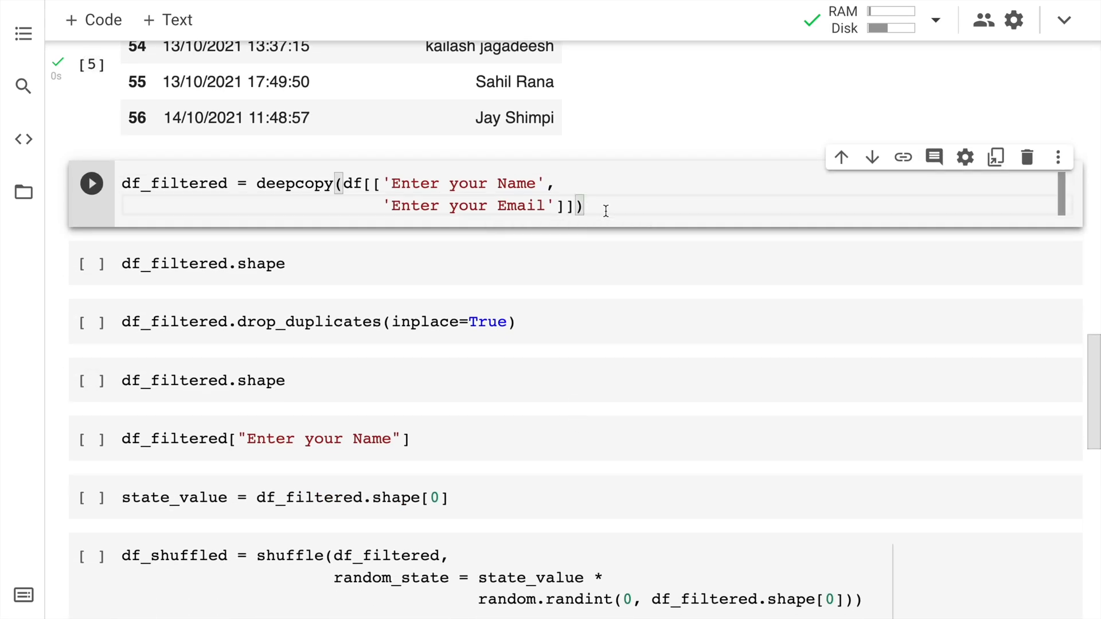
Copy out the name and email columns, check dimensions, and drop duplicate entries
left_click(90, 183)
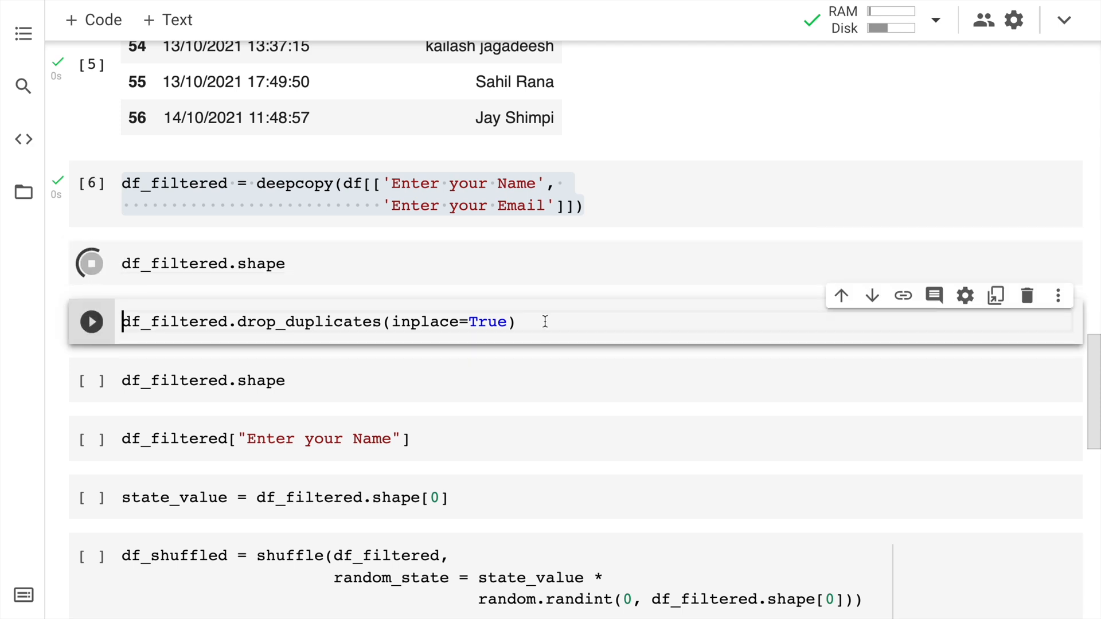
left_click(91, 263)
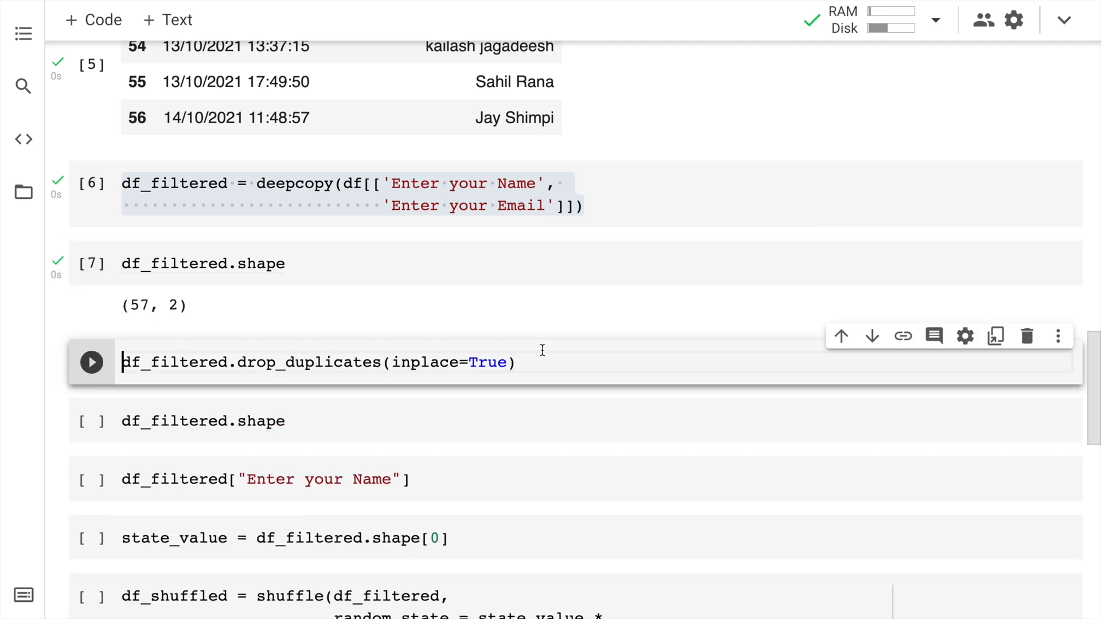
left_click(91, 362)
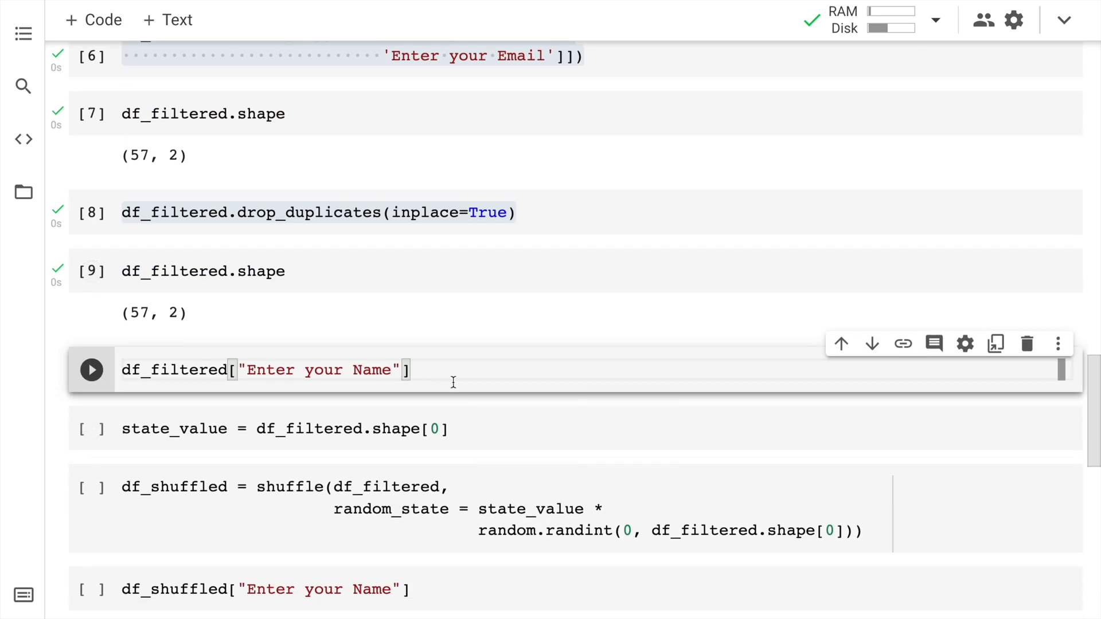
List every entrant name and store the filtered row count as state_value
left_click(91, 370)
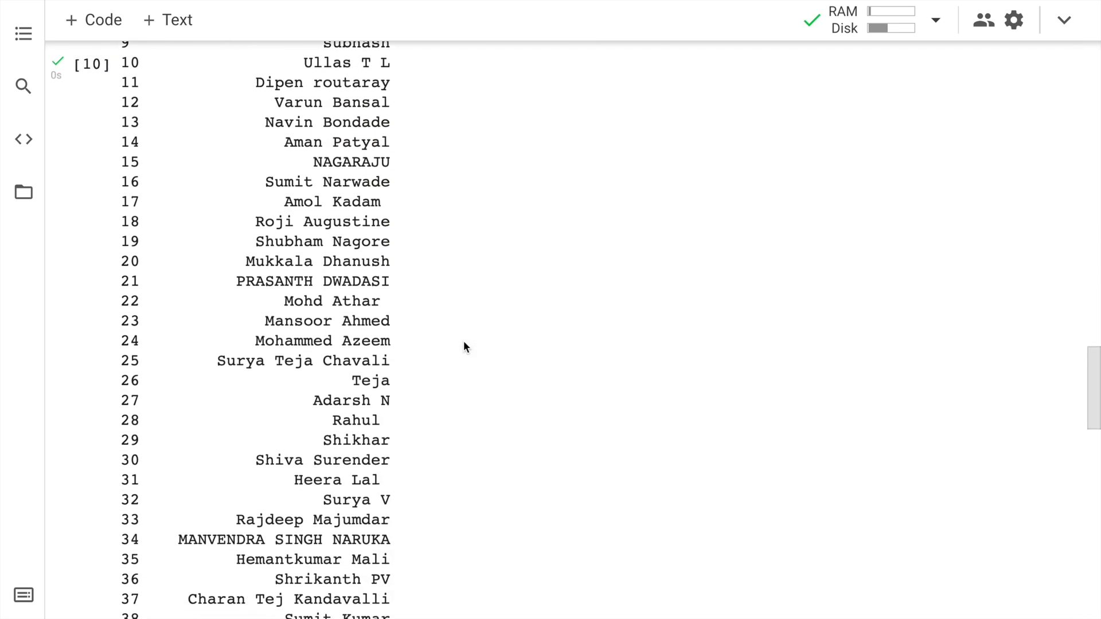
scroll("down", 3)
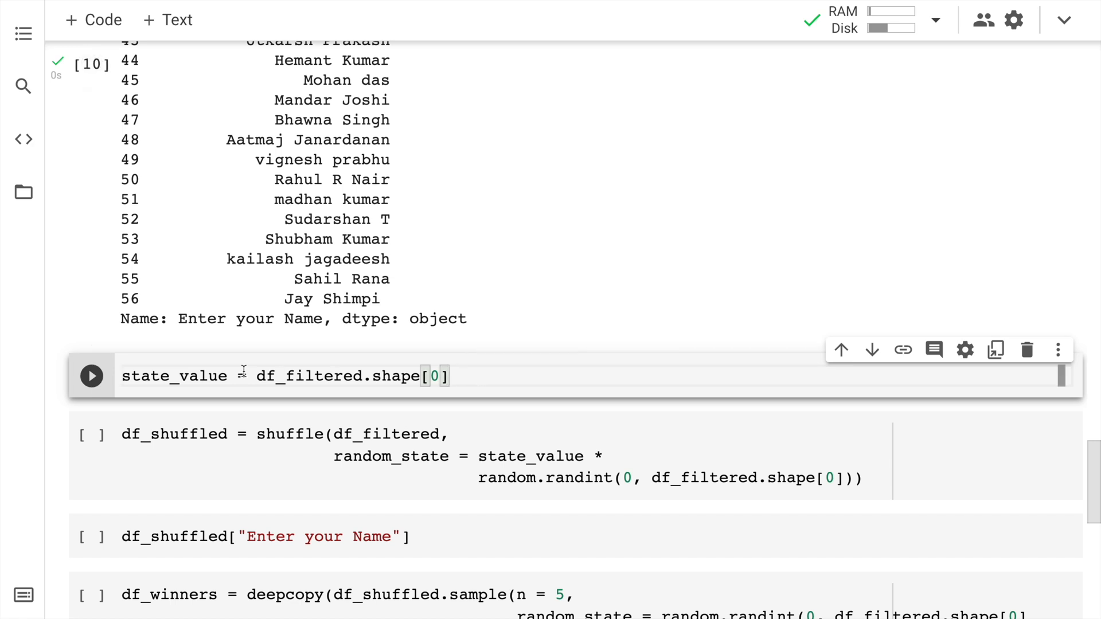
double_click(309, 376)
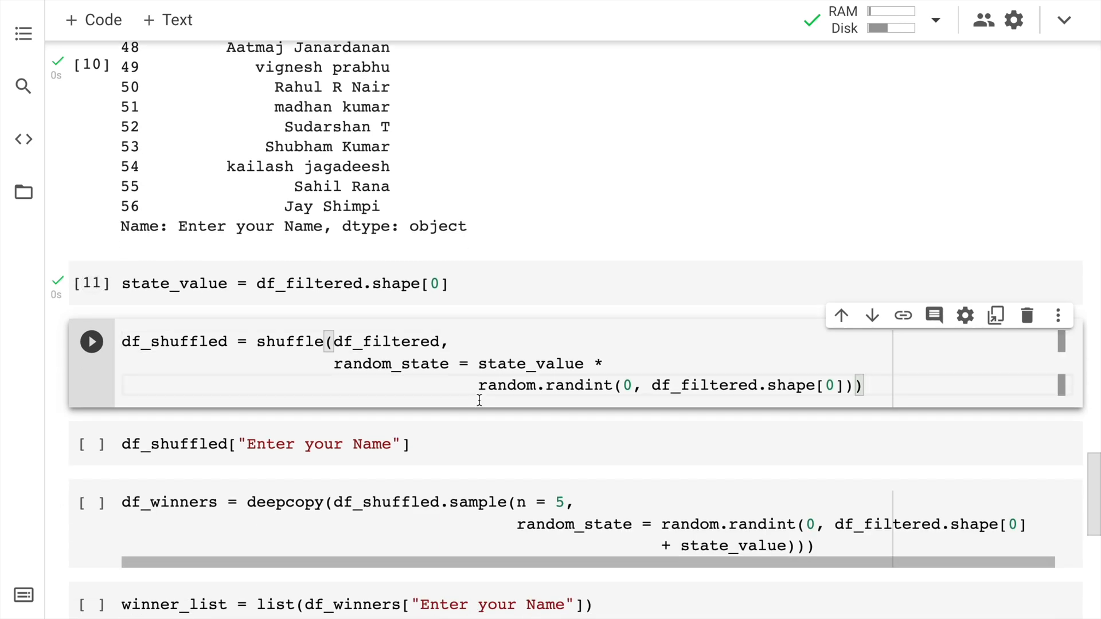
key("ctrl+a")
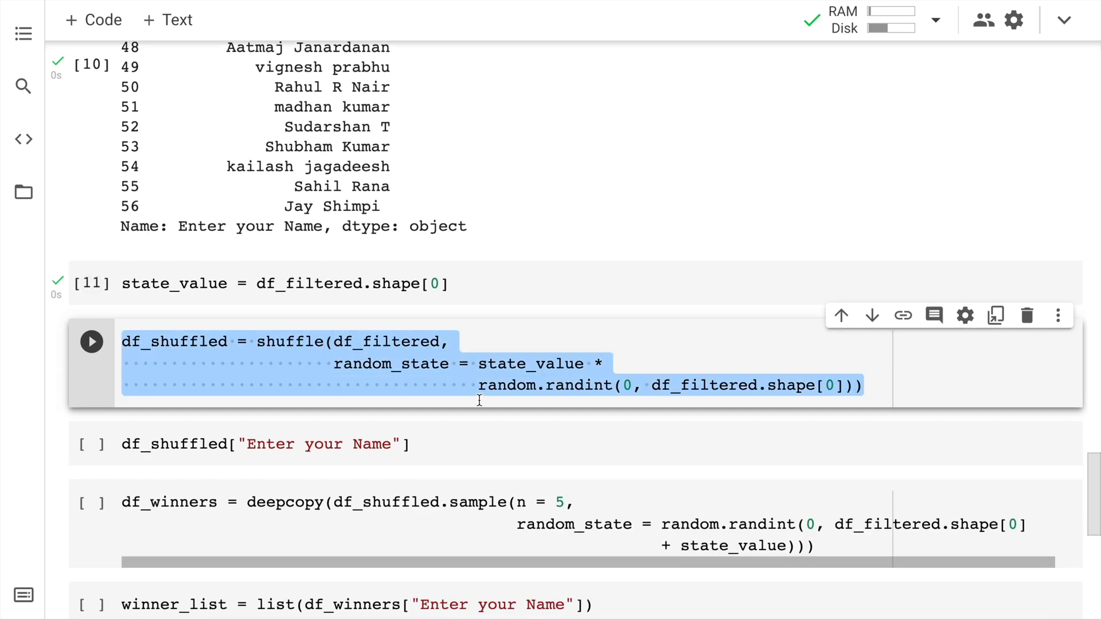
Shuffle the filtered entries, list the shuffled names, and sample five winners into df_winners
left_click(91, 342)
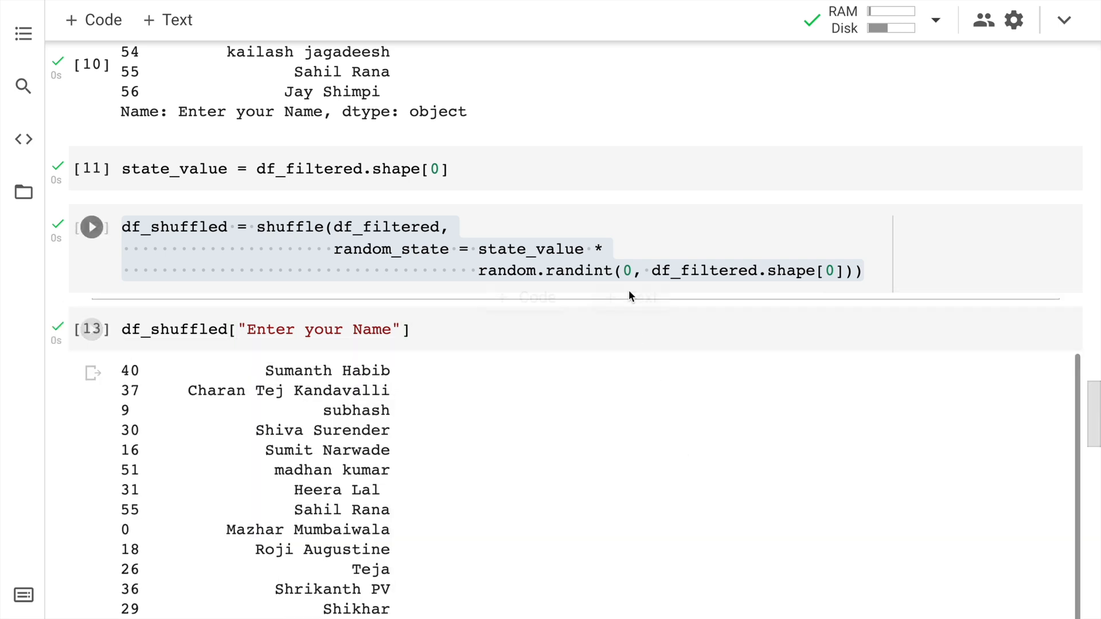
scroll("down", 3)
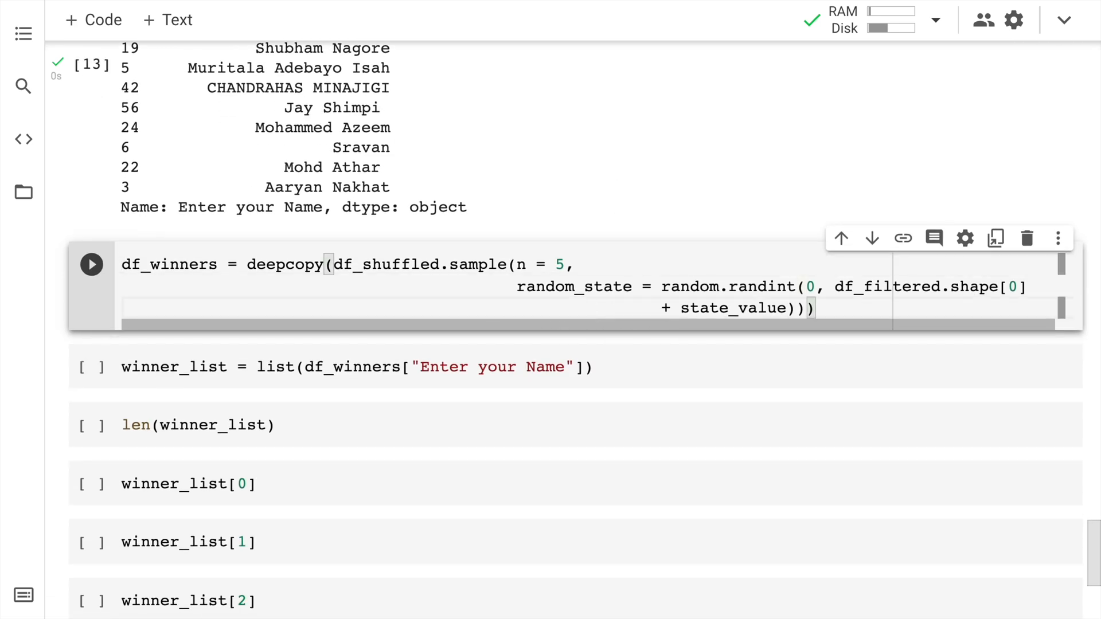
key("ctrl+a")
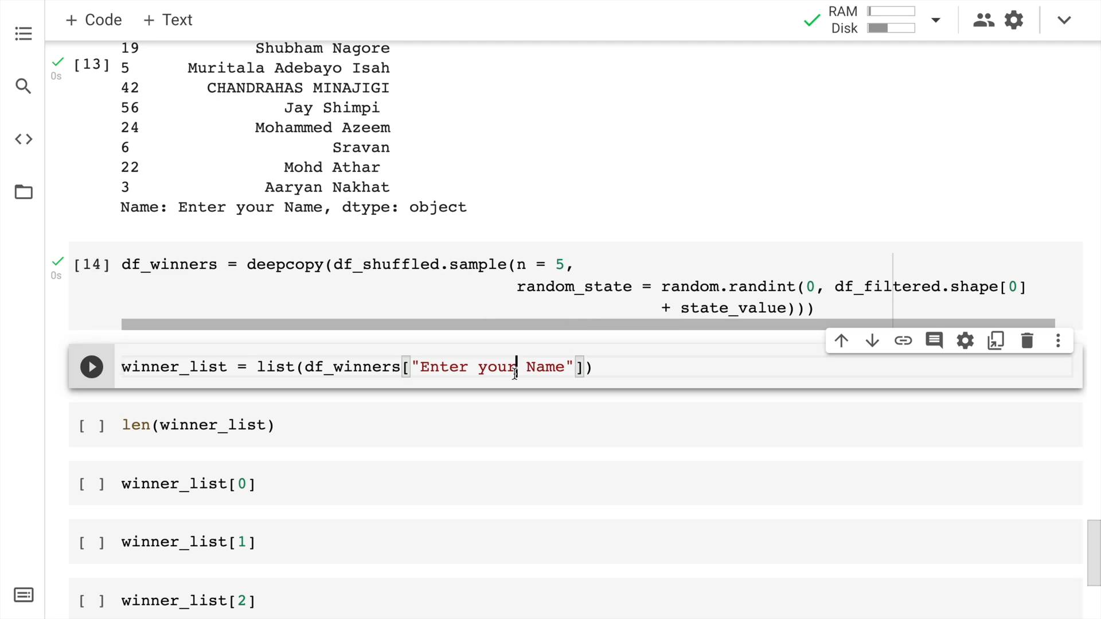
scroll("down", 3)
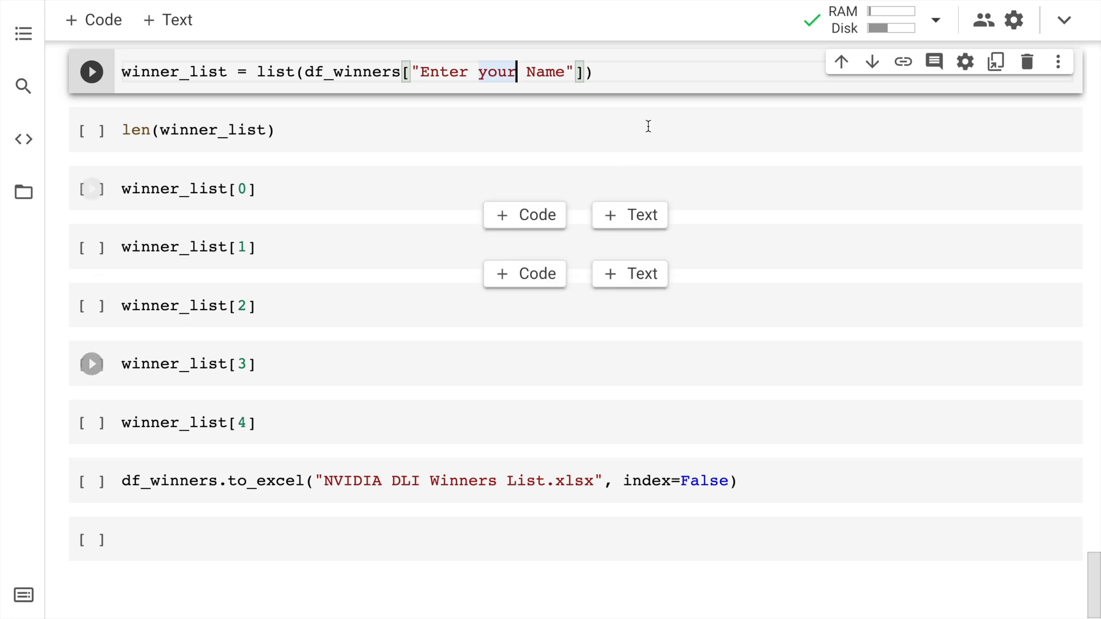
left_click(629, 215)
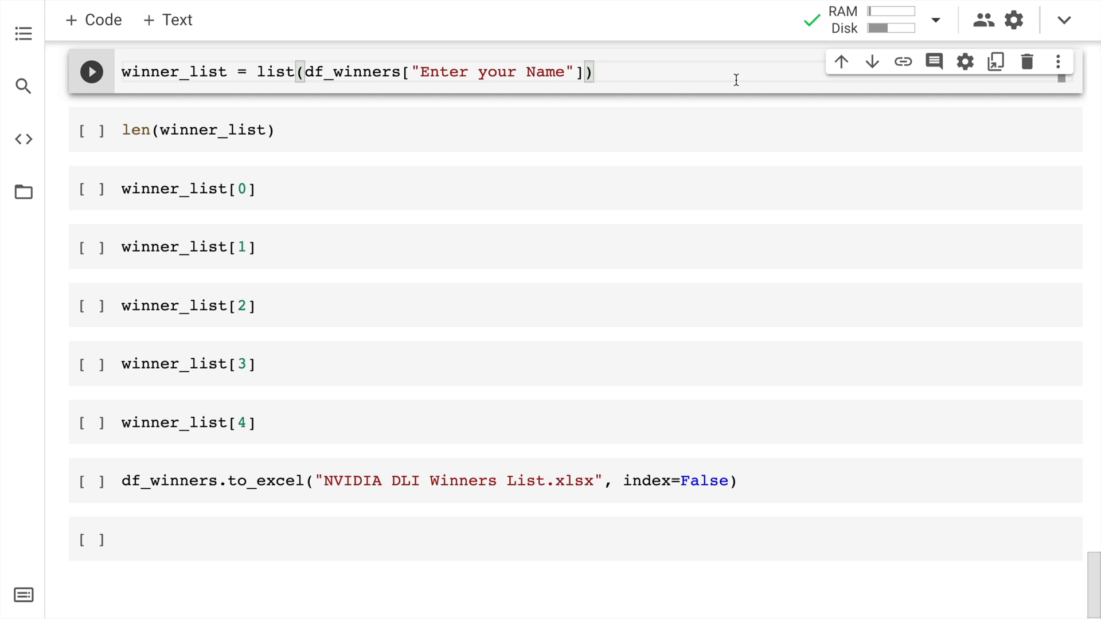
Build winner_list, confirm it has 5 names, and display winner_list[0] through winner_list[4]
left_click(90, 71)
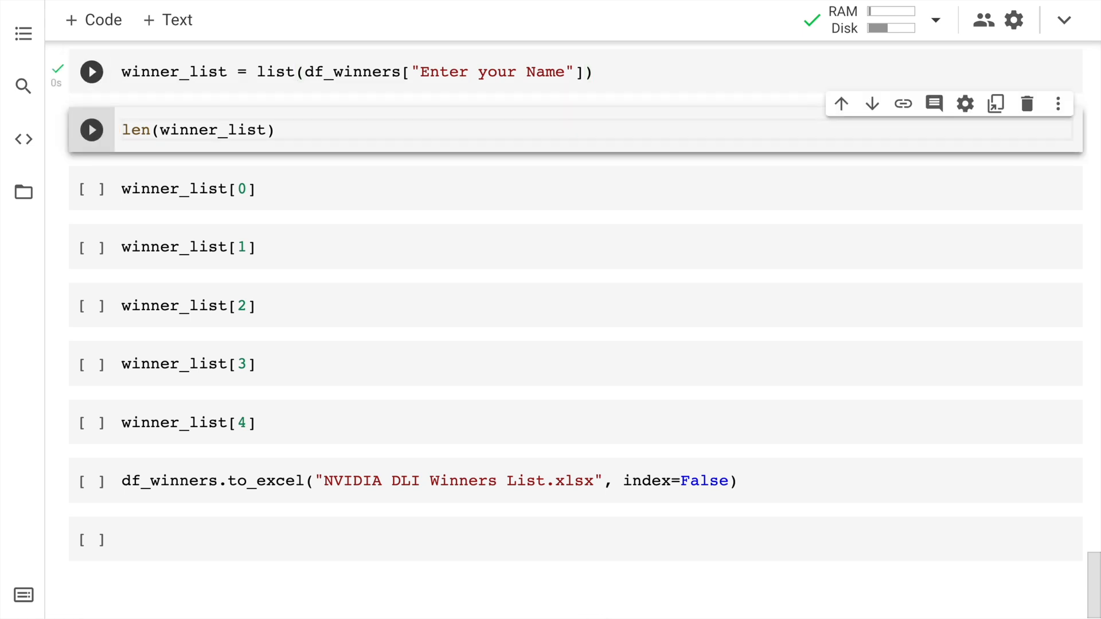
left_click(91, 130)
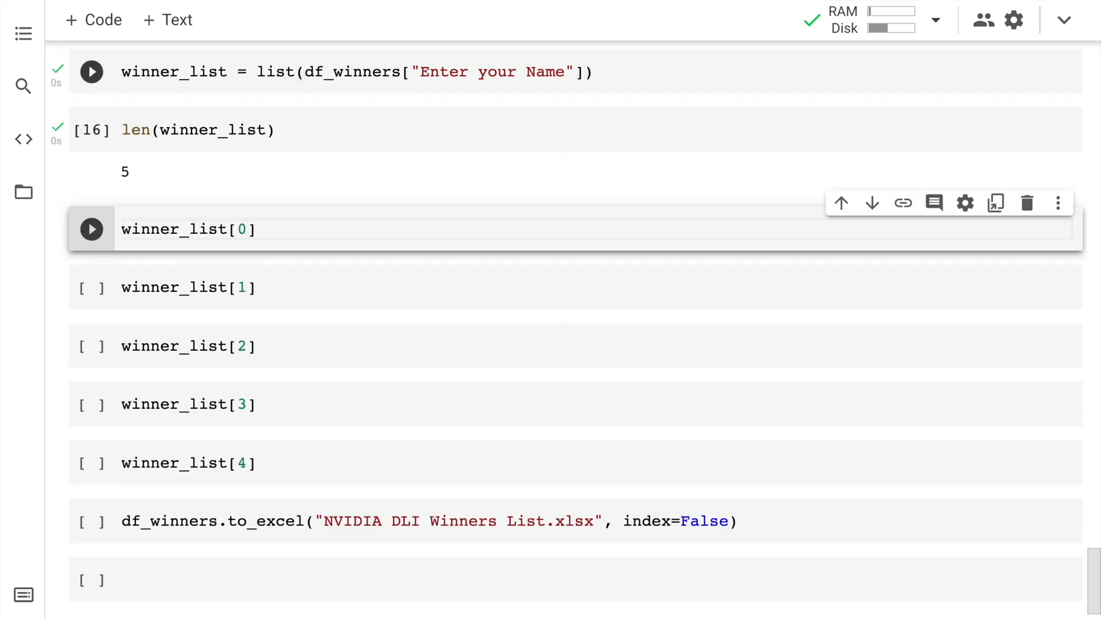
left_click(91, 229)
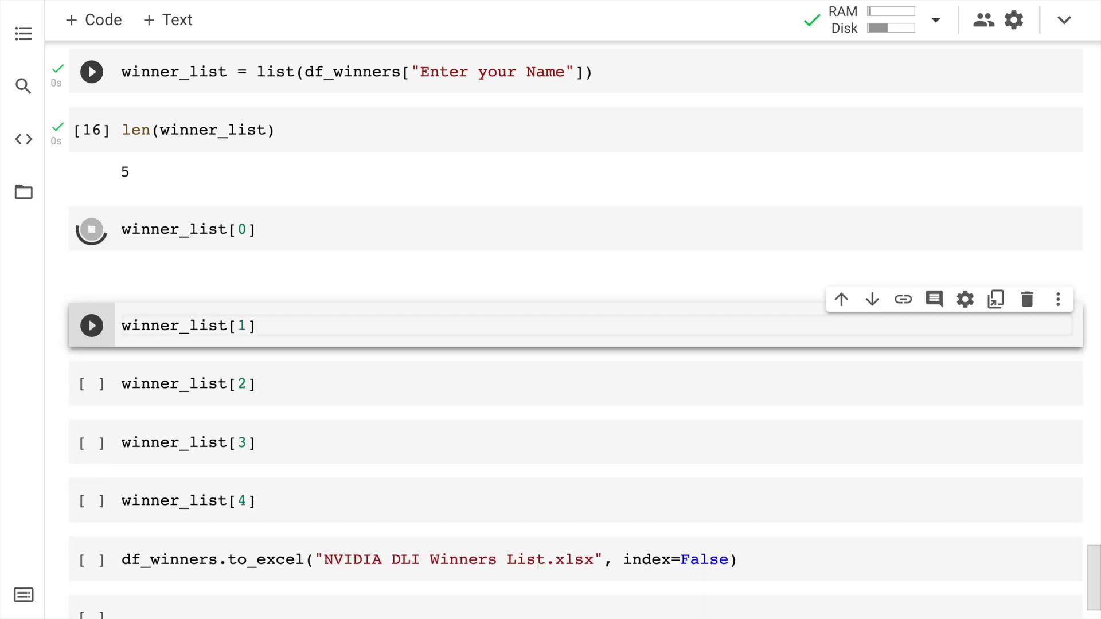
left_click(91, 229)
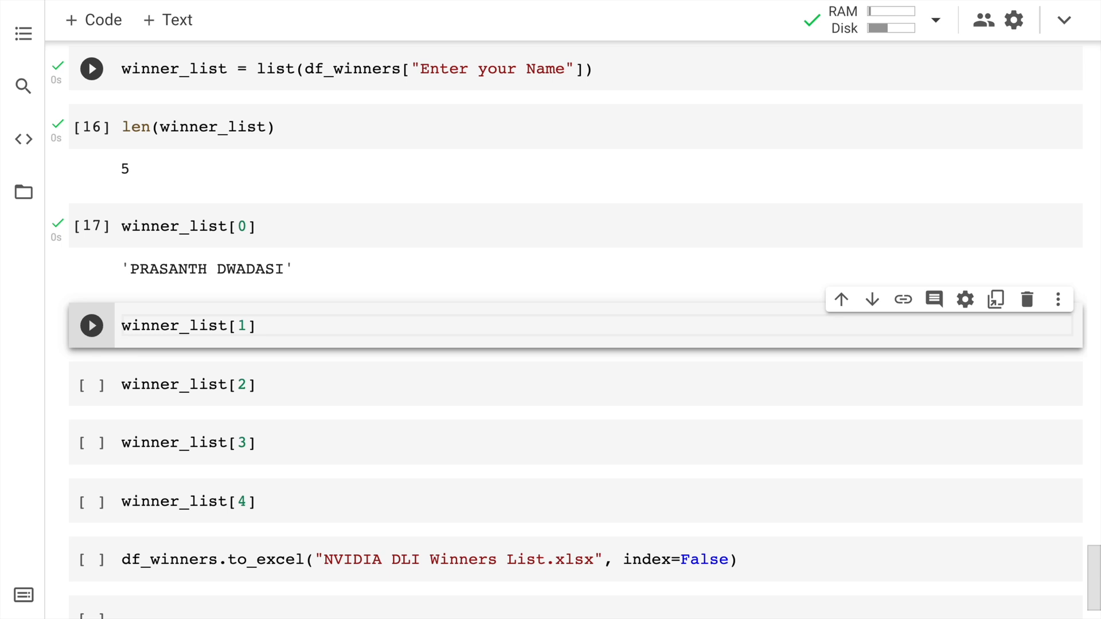
left_click(91, 325)
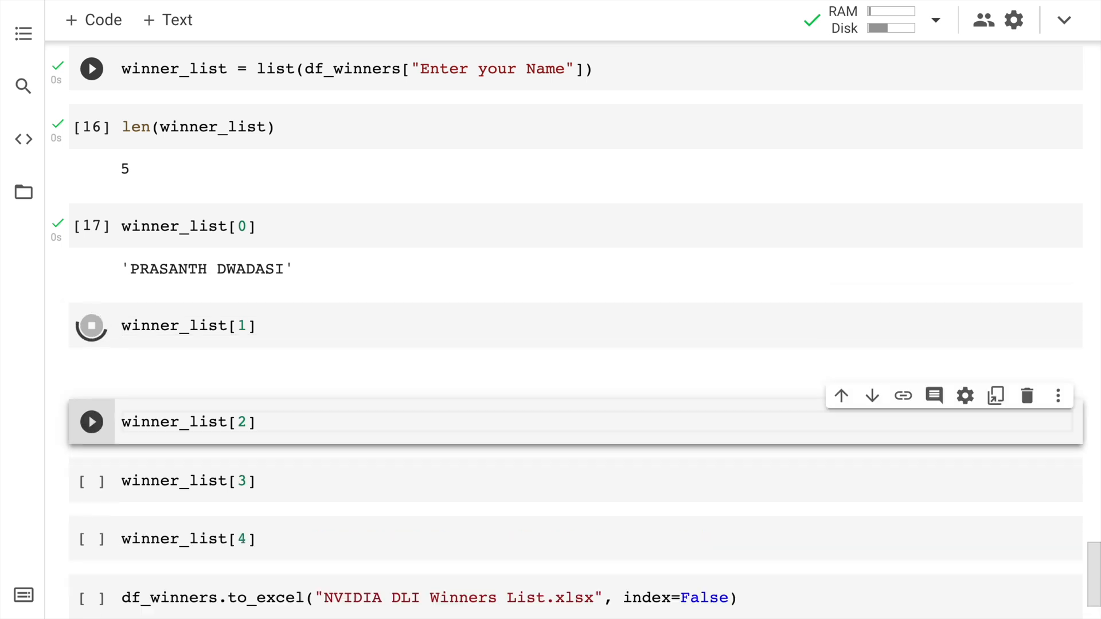
left_click(91, 325)
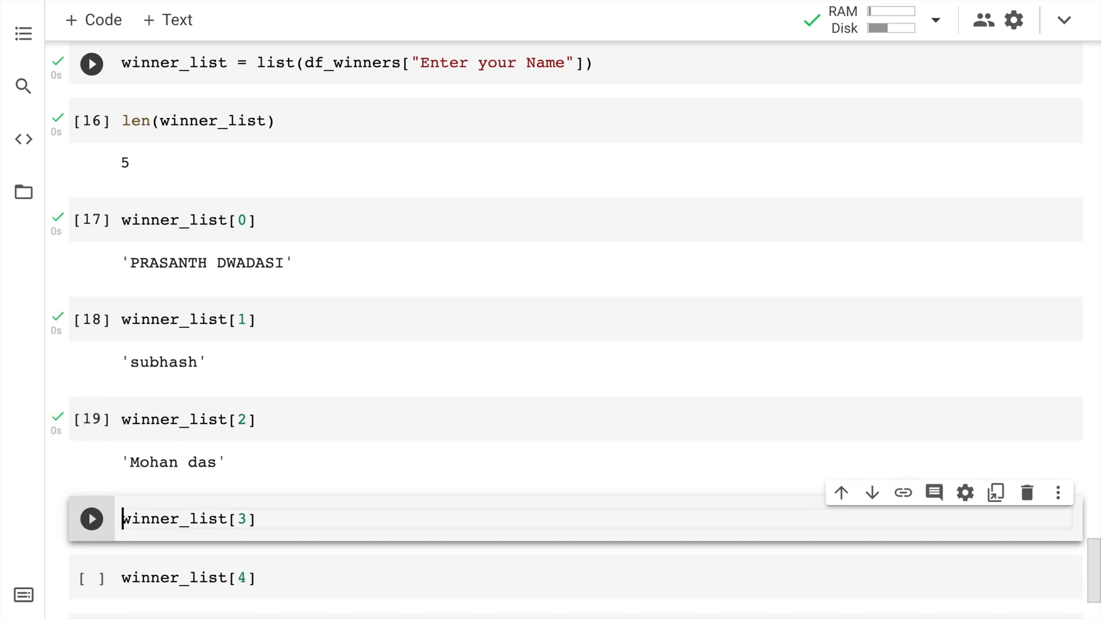
left_click(91, 519)
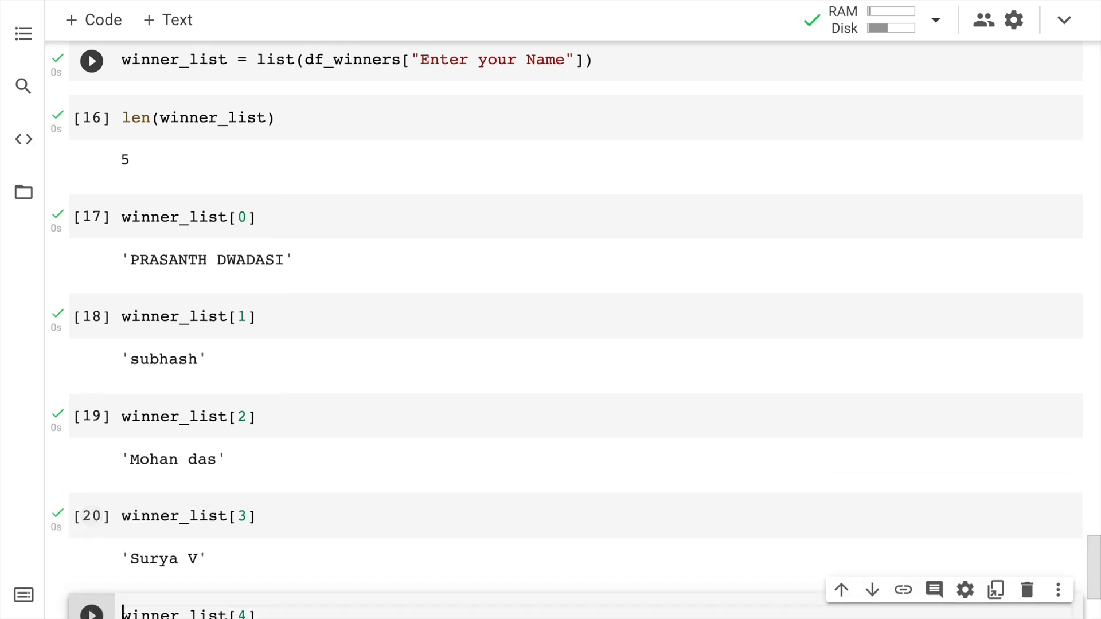
scroll("down", 3)
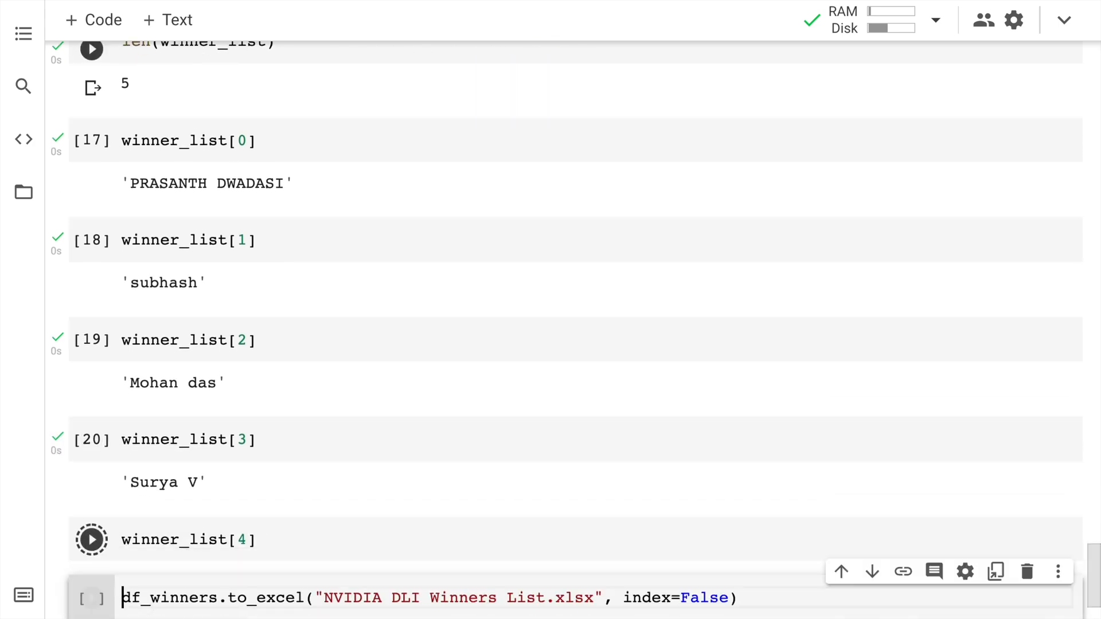
left_click(91, 540)
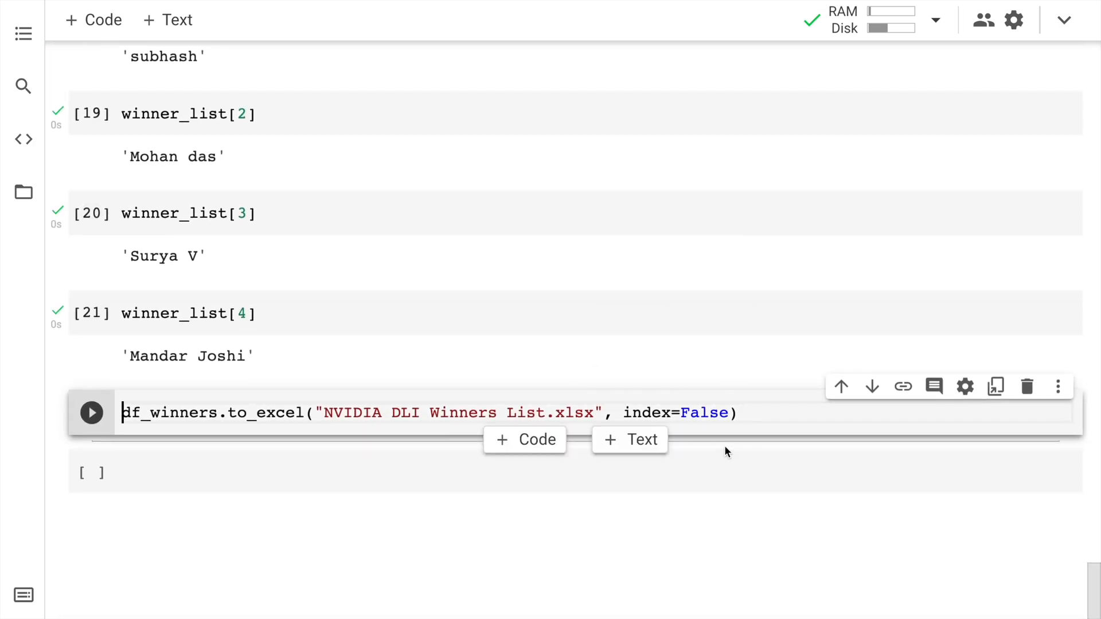
Run df_winners.to_excel to save 'NVIDIA DLI Winners List.xlsx' without the index
scroll("down", 3)
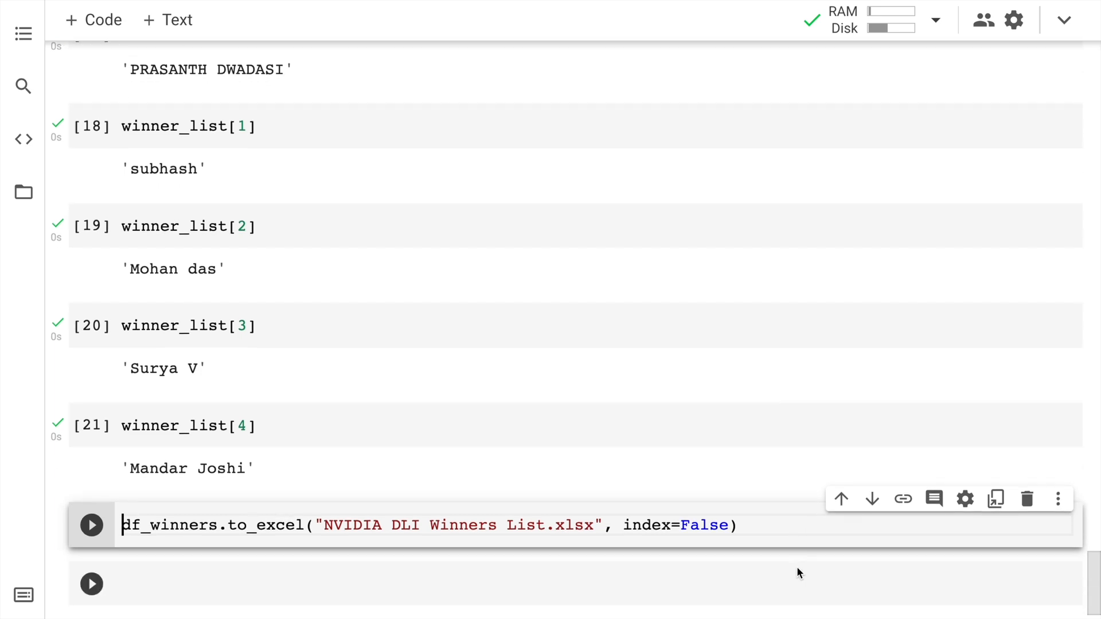
left_click(90, 525)
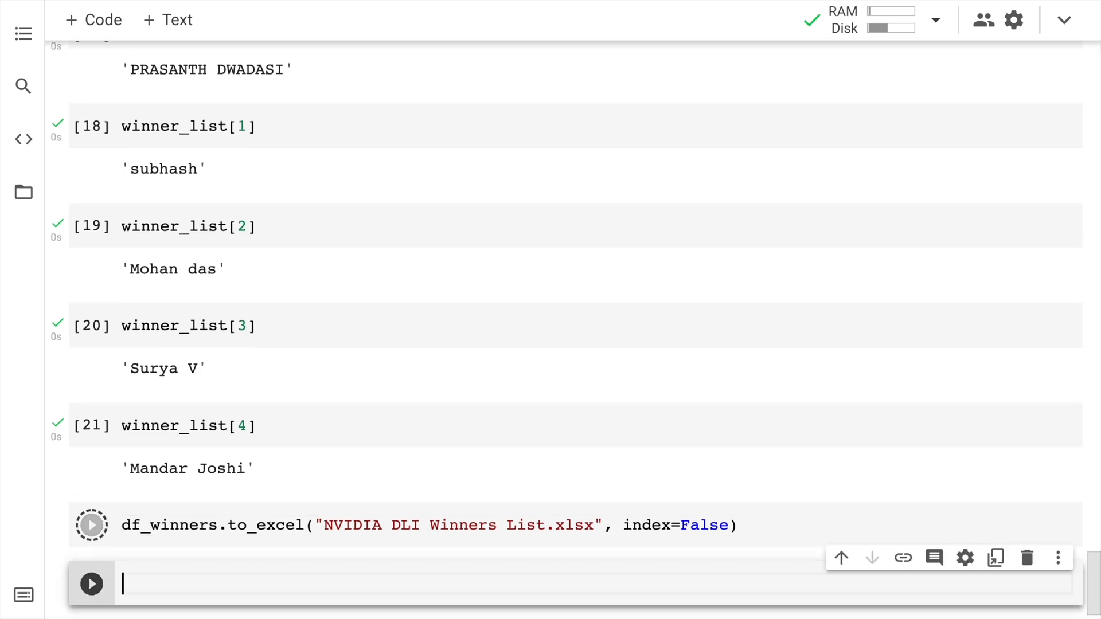
left_click(91, 525)
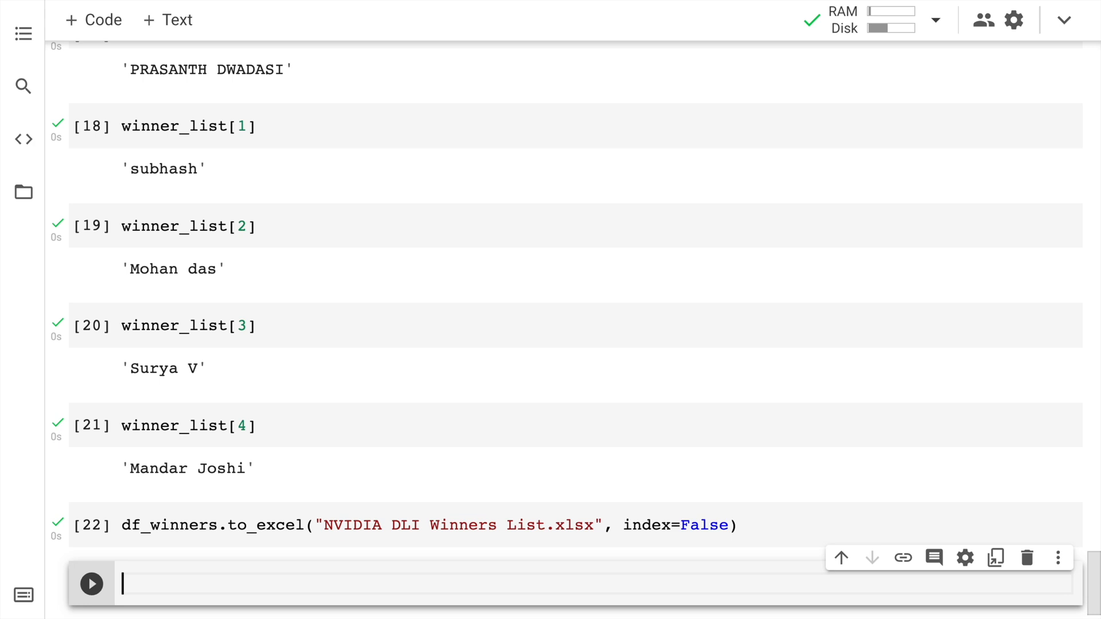